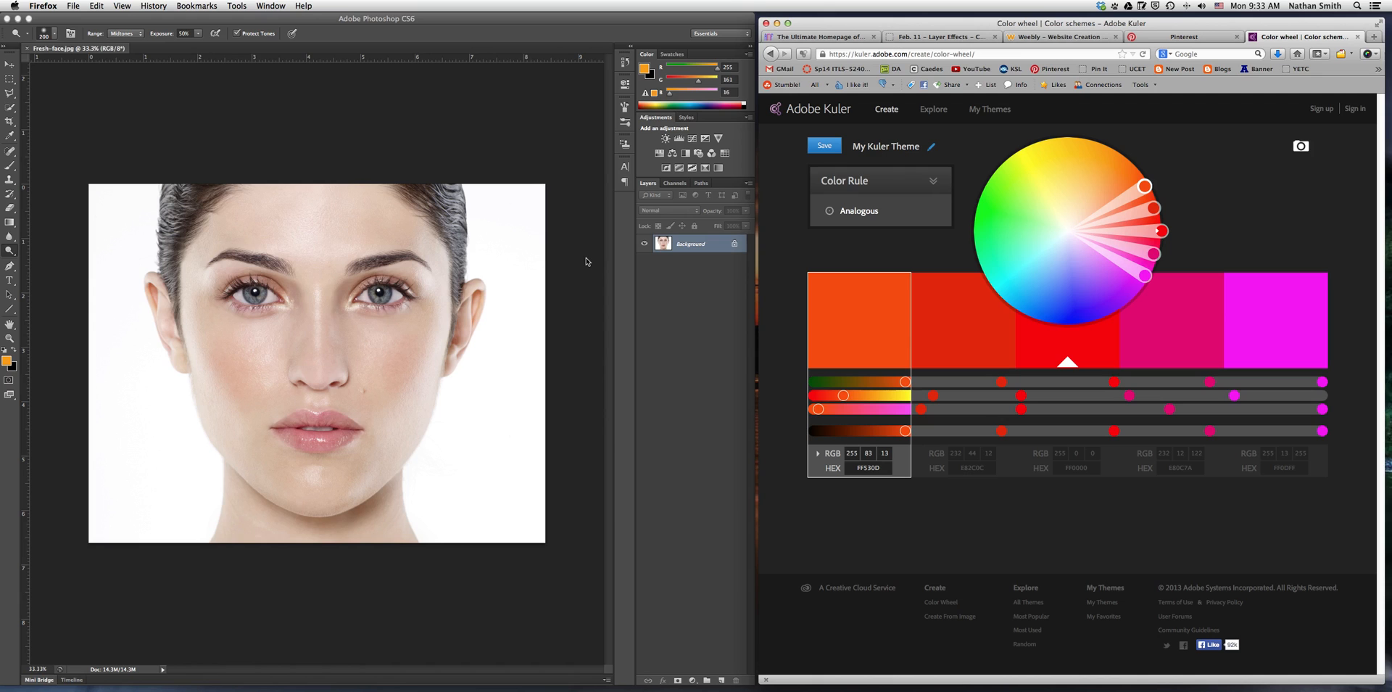
pyautogui.moveTo(606, 258)
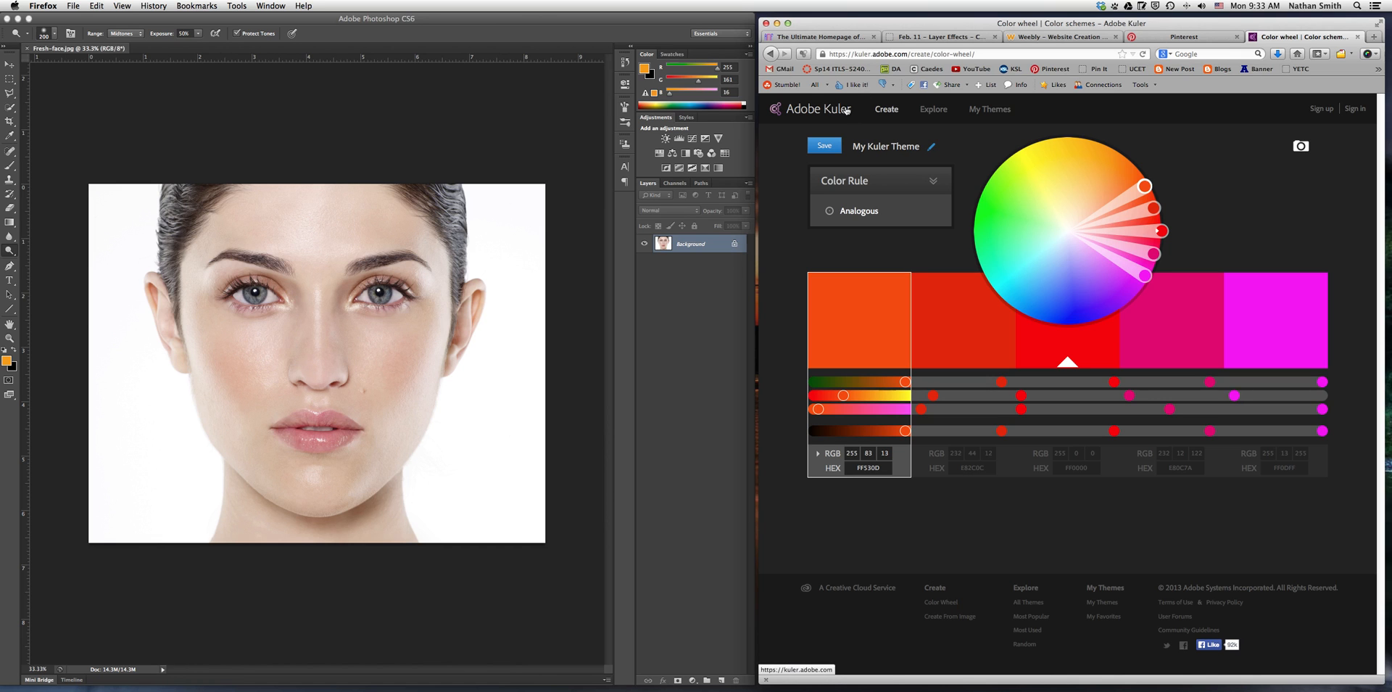
pyautogui.moveTo(861, 71)
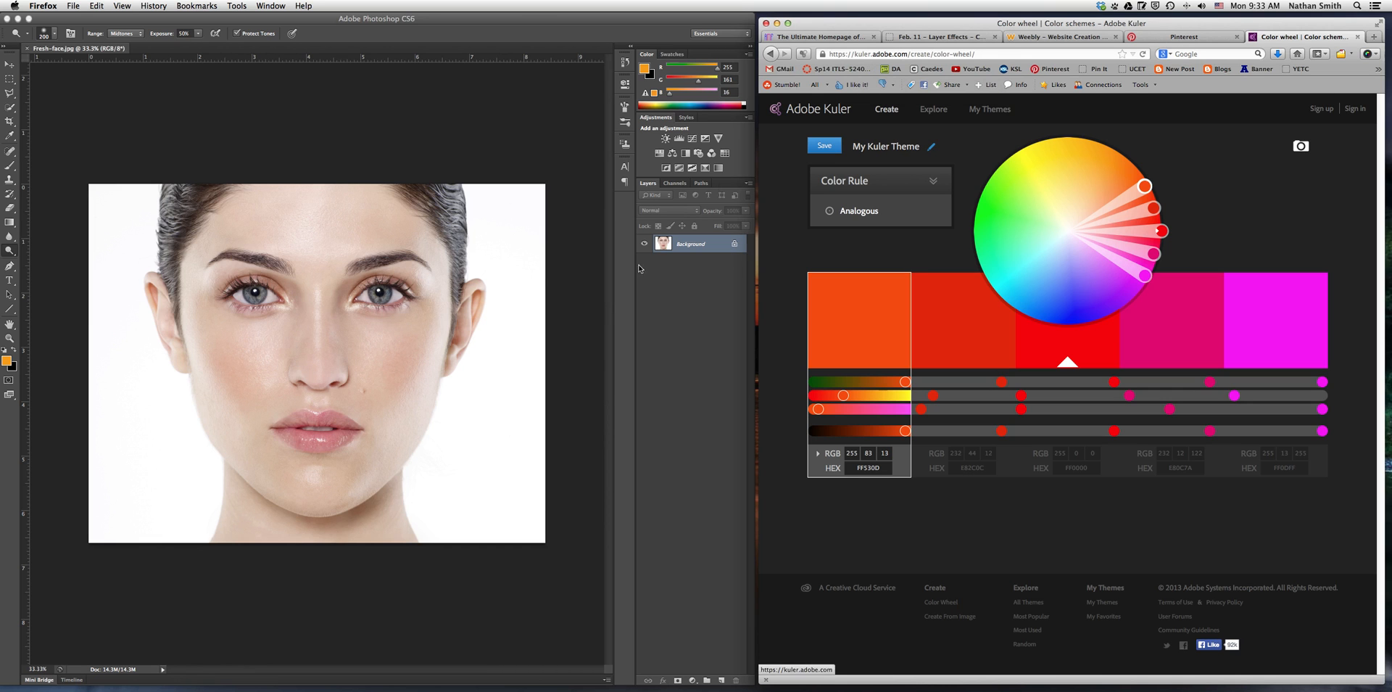
pyautogui.moveTo(535, 370)
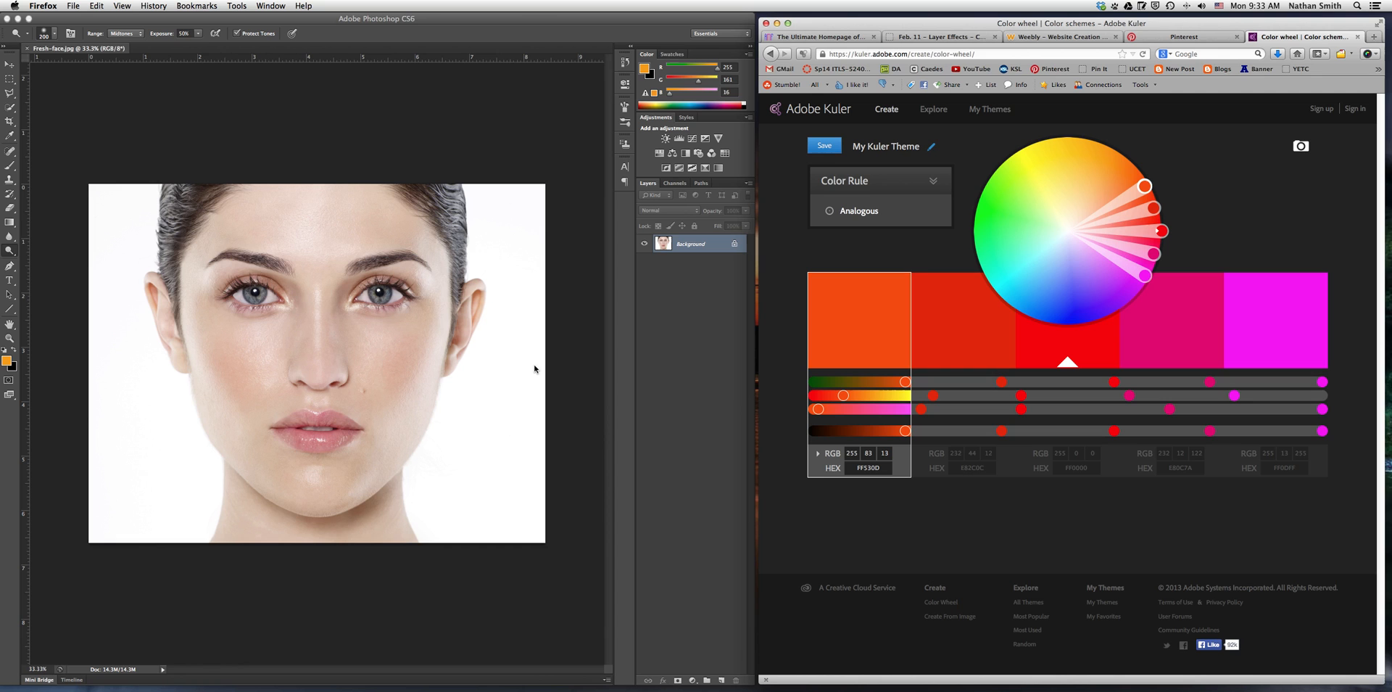
pyautogui.moveTo(545, 385)
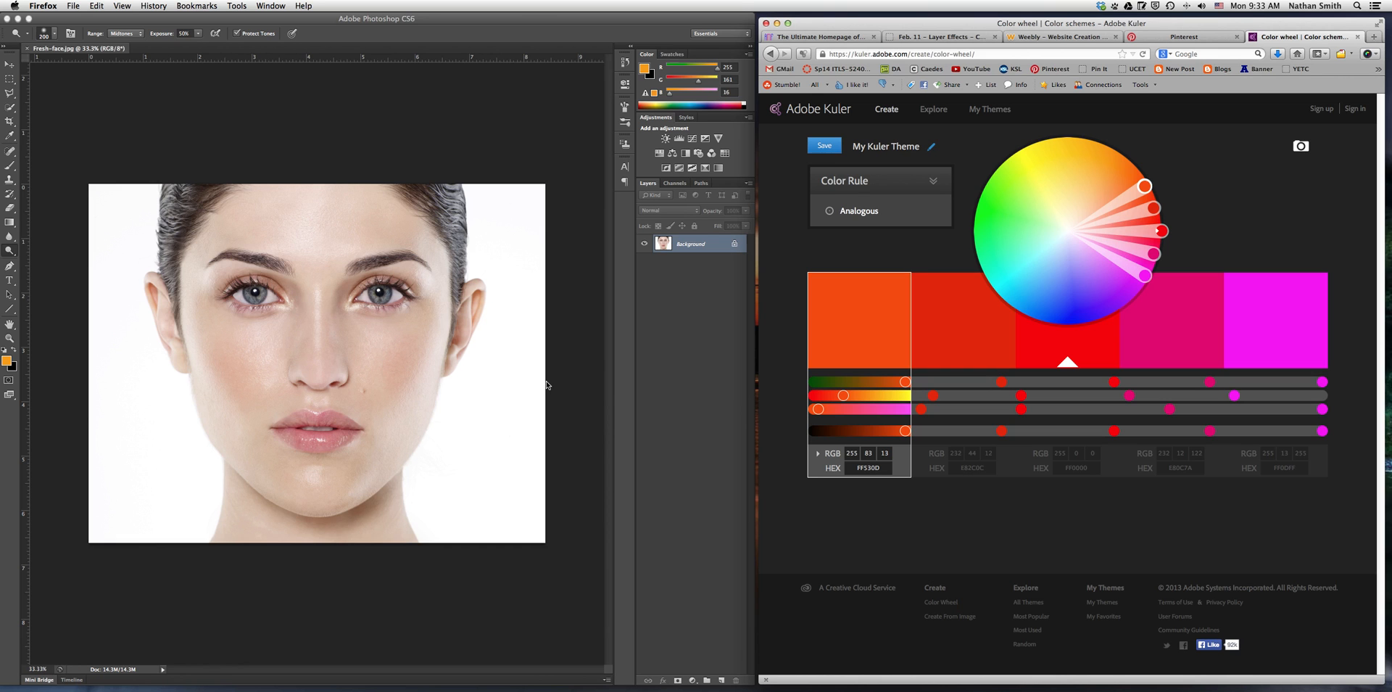
pyautogui.moveTo(527, 346)
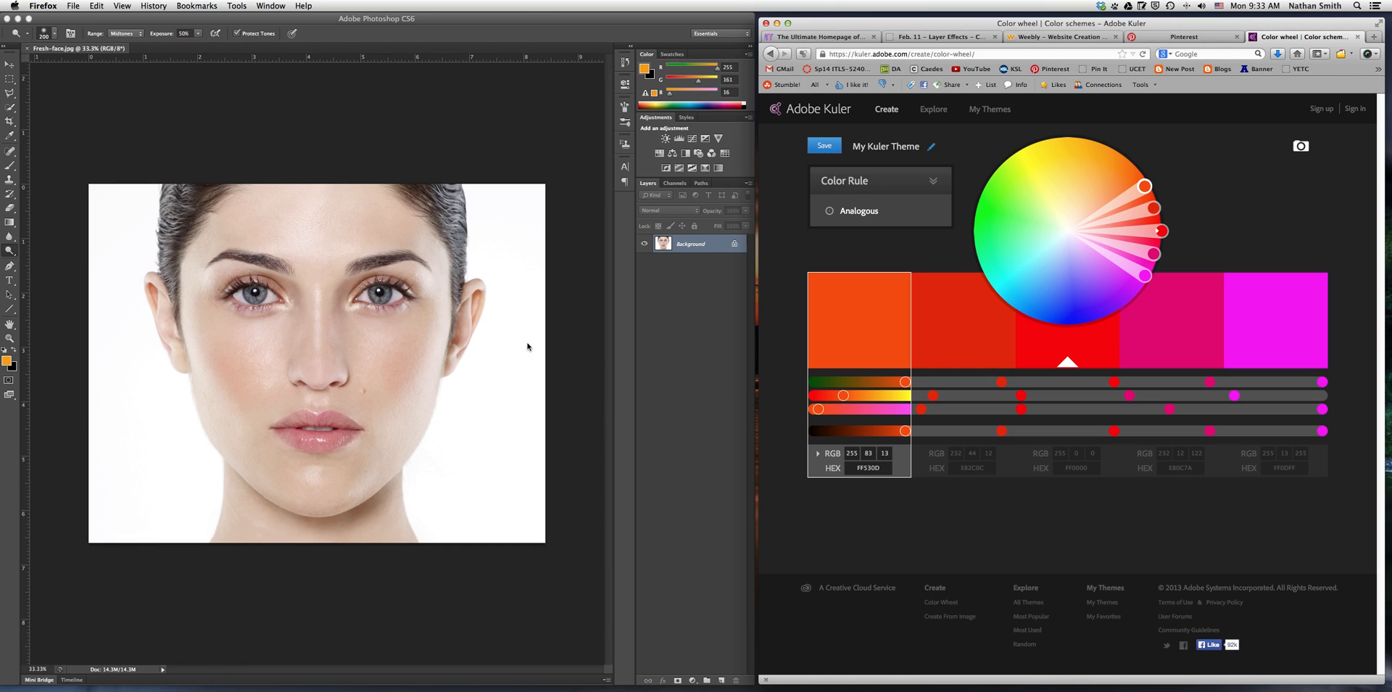
pyautogui.moveTo(421, 413)
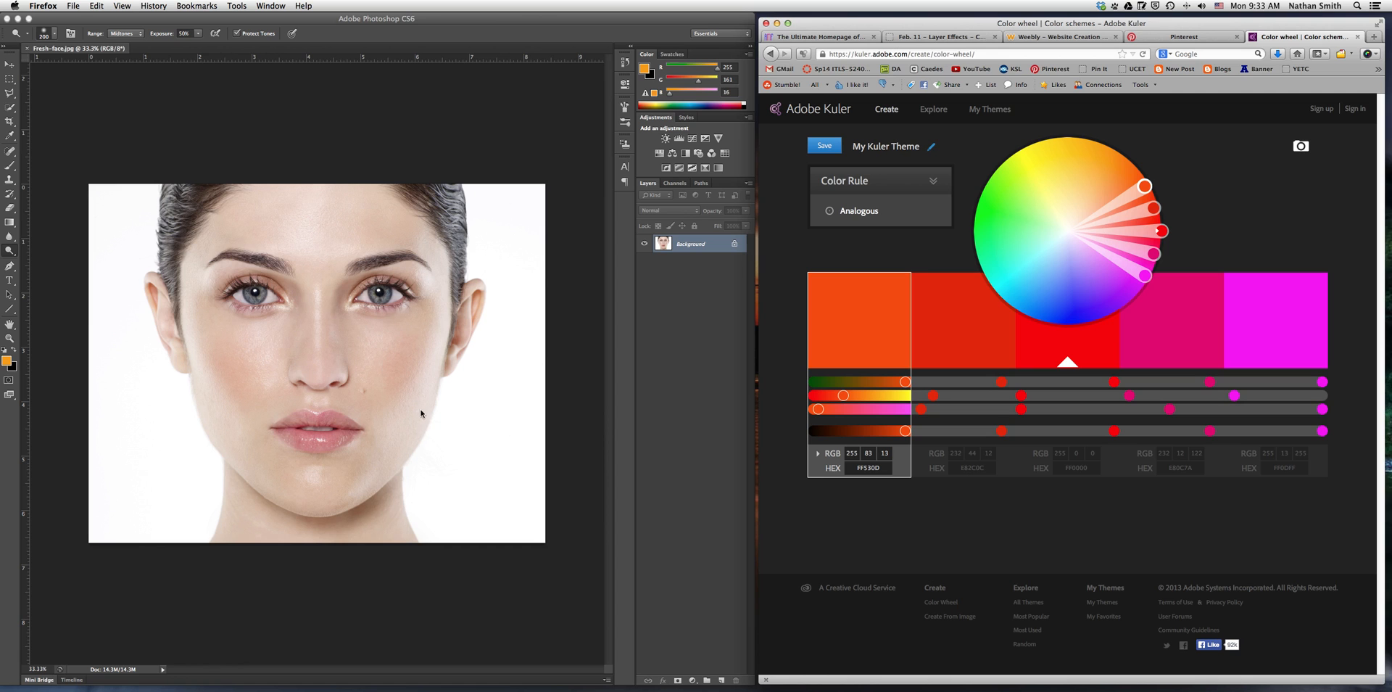
pyautogui.moveTo(1193, 169)
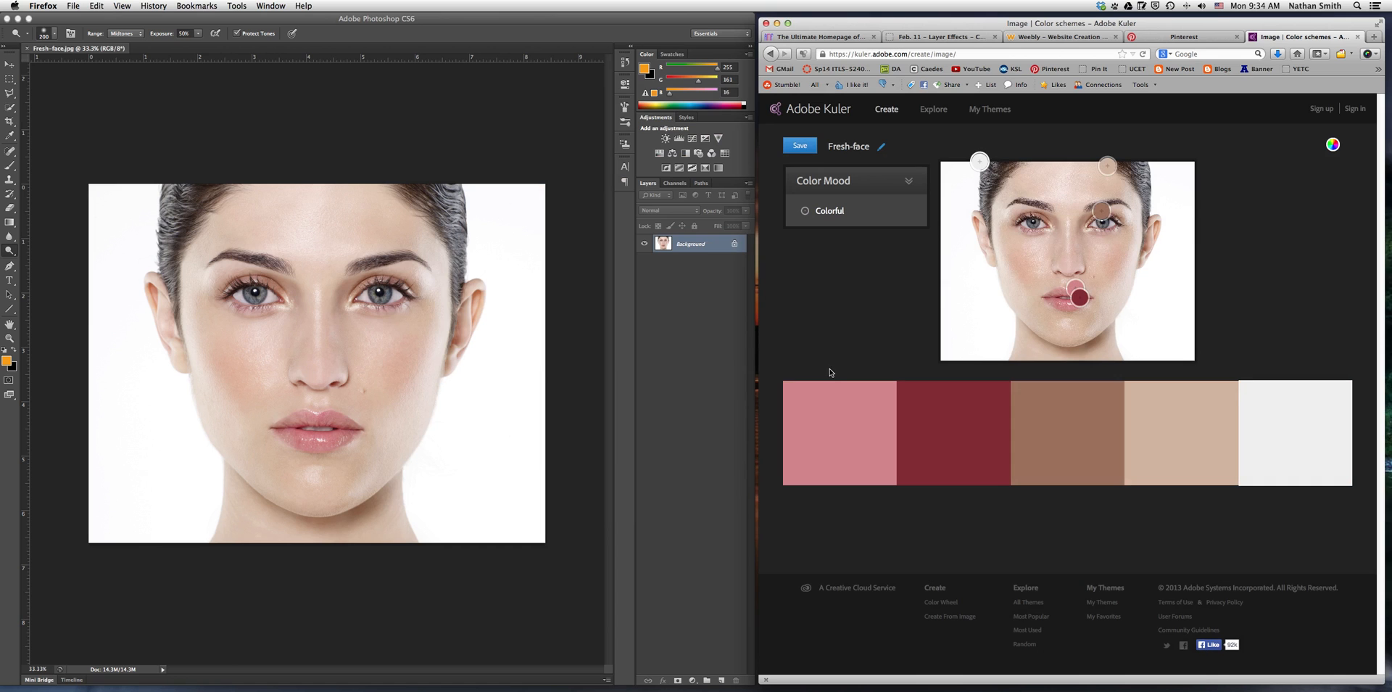
pyautogui.moveTo(1115, 425)
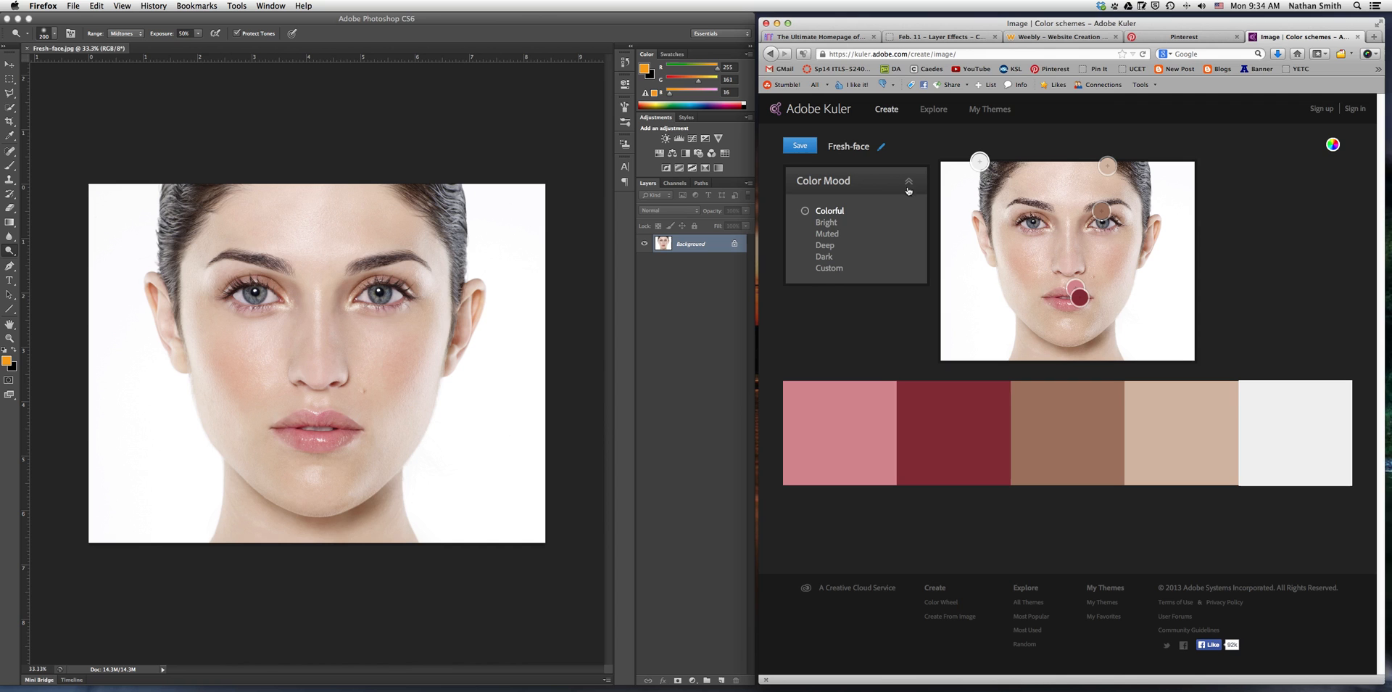
# Cycle the 'Fresh-face' theme through Bright, Muted and Deep moods, ending on a Custom mix.
pyautogui.click(825, 222)
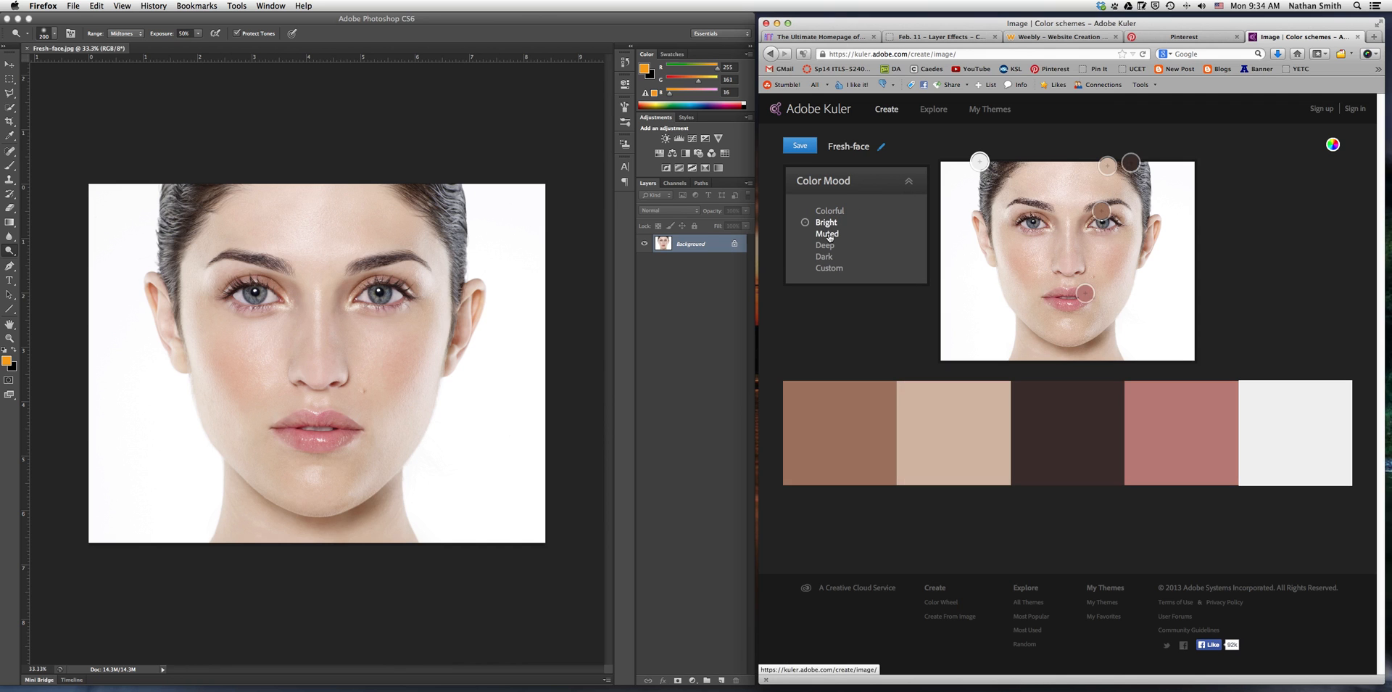
pyautogui.click(804, 233)
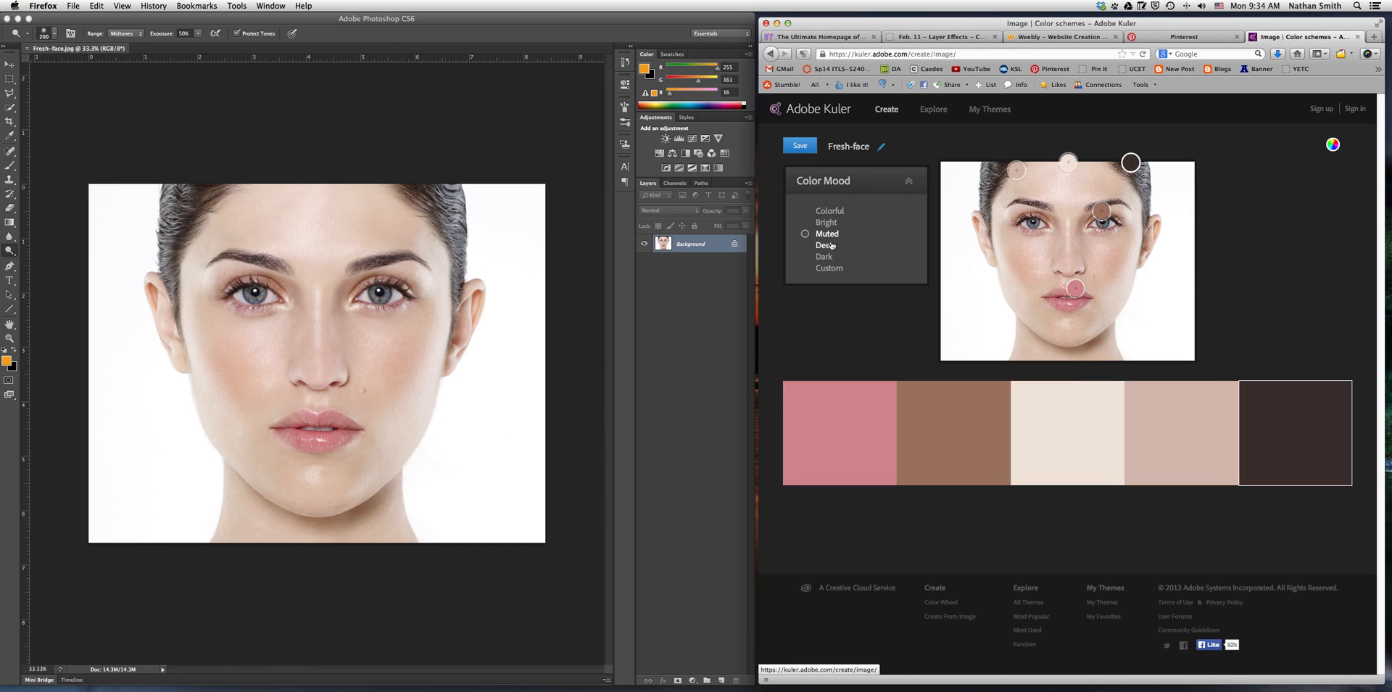
pyautogui.click(824, 245)
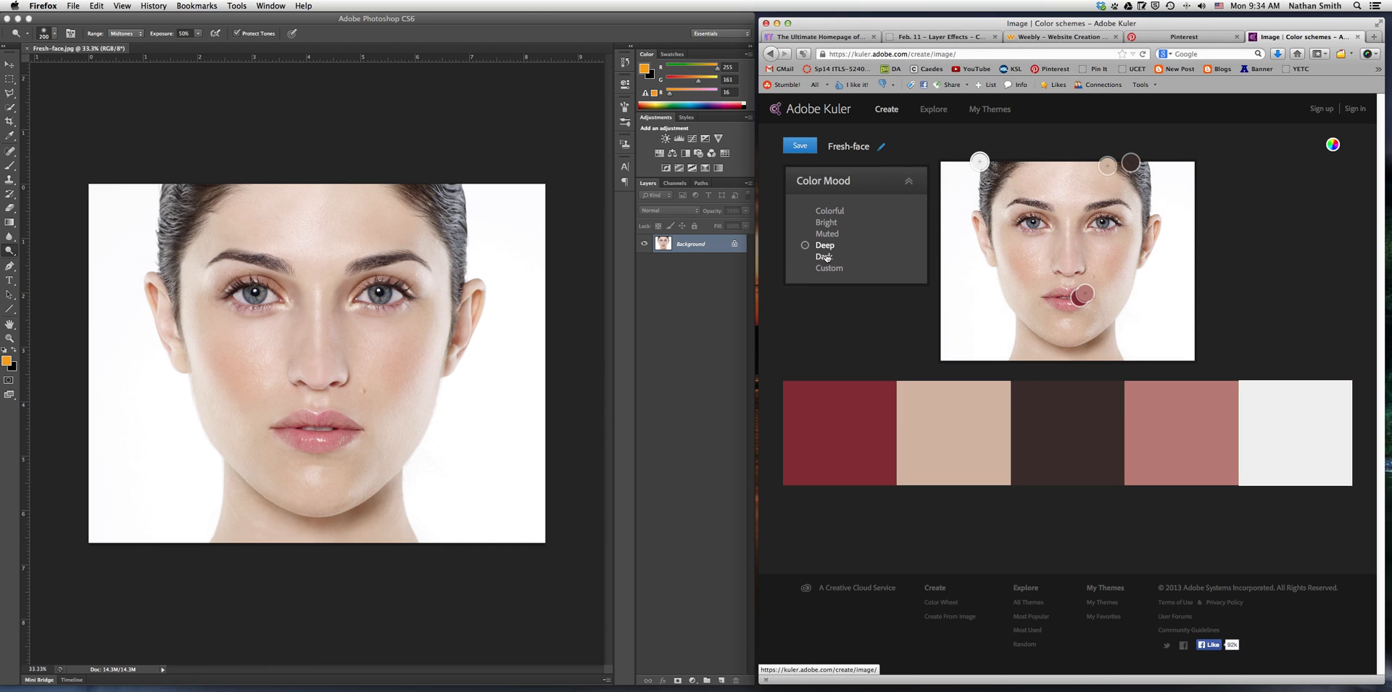
pyautogui.click(806, 268)
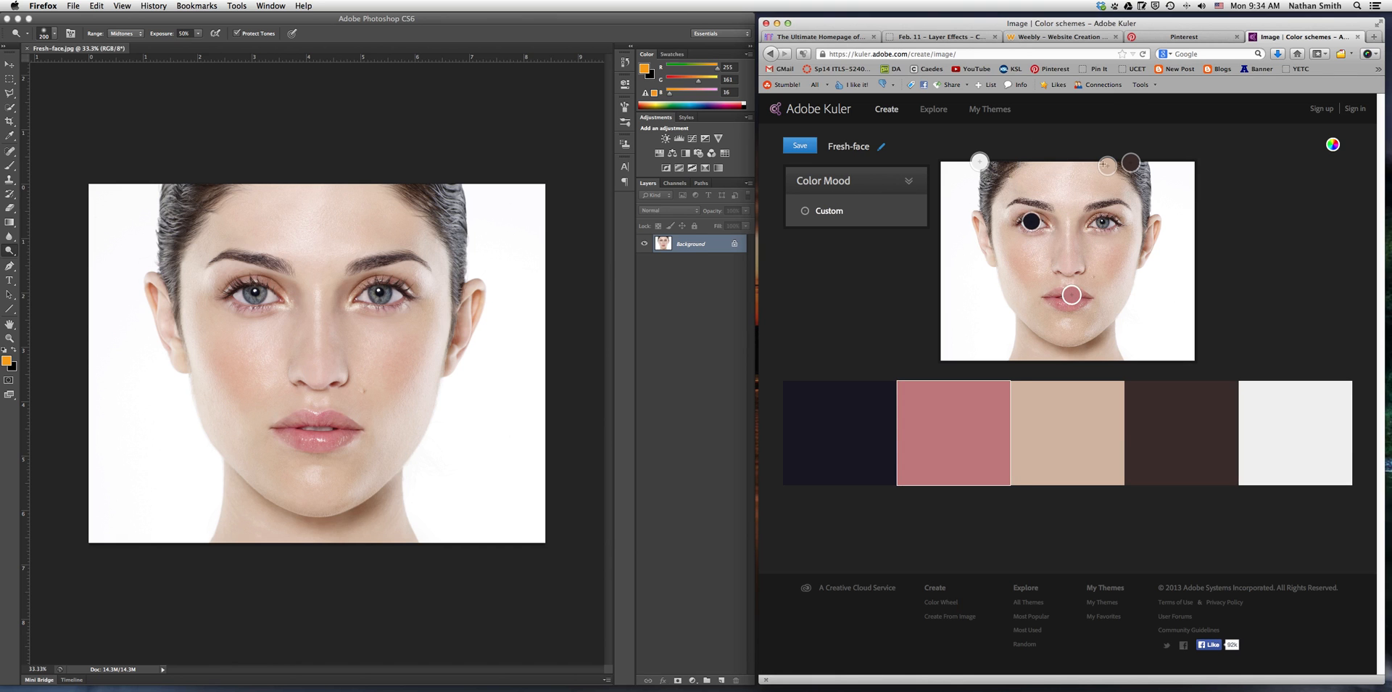
# Move a colour sampling point onto the face's skin to pull a warm skin tone into the palette.
pyautogui.moveTo(1130, 164); pyautogui.dragTo(1133, 165)
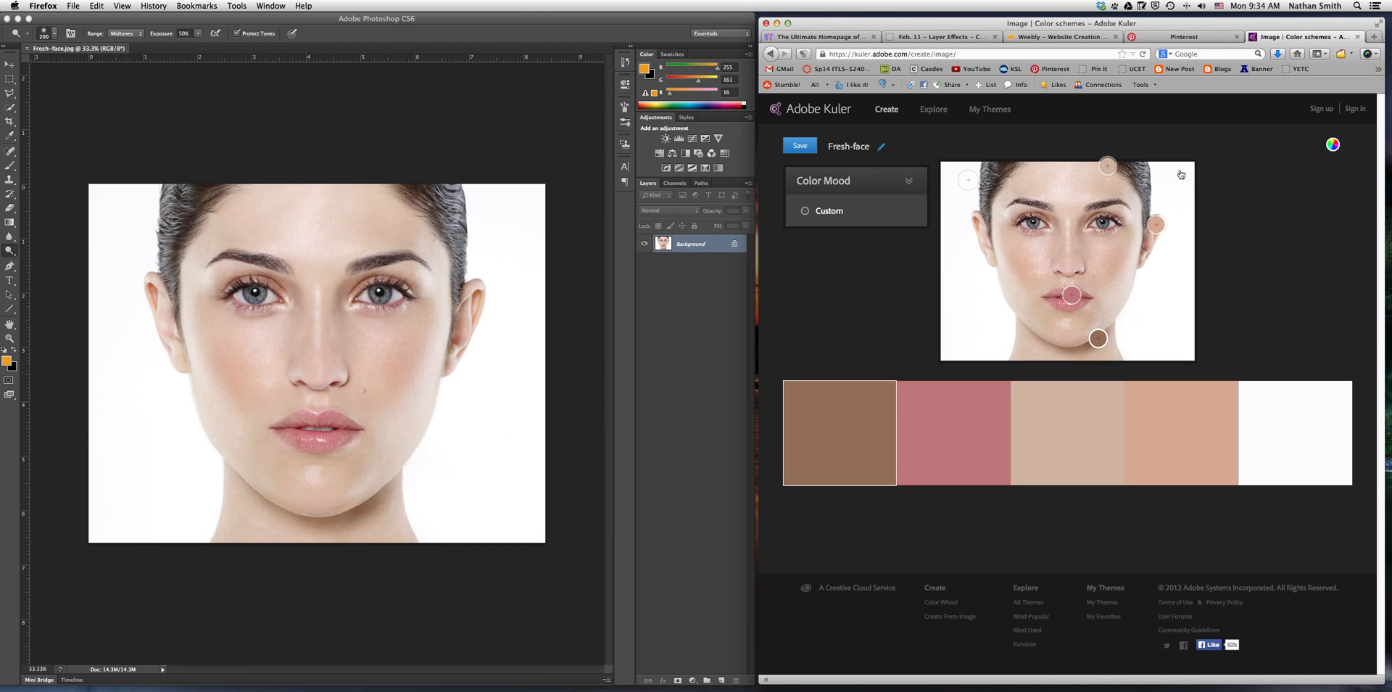
pyautogui.moveTo(1154, 180)
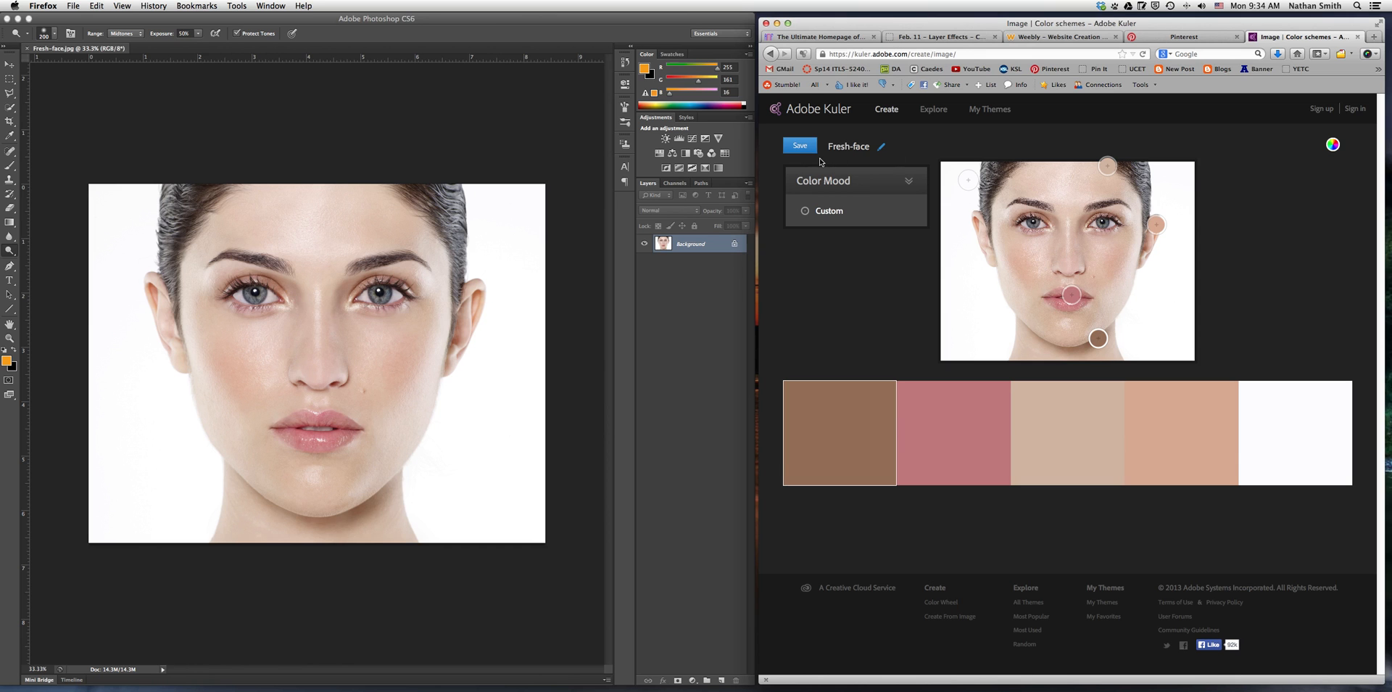
pyautogui.click(1354, 108)
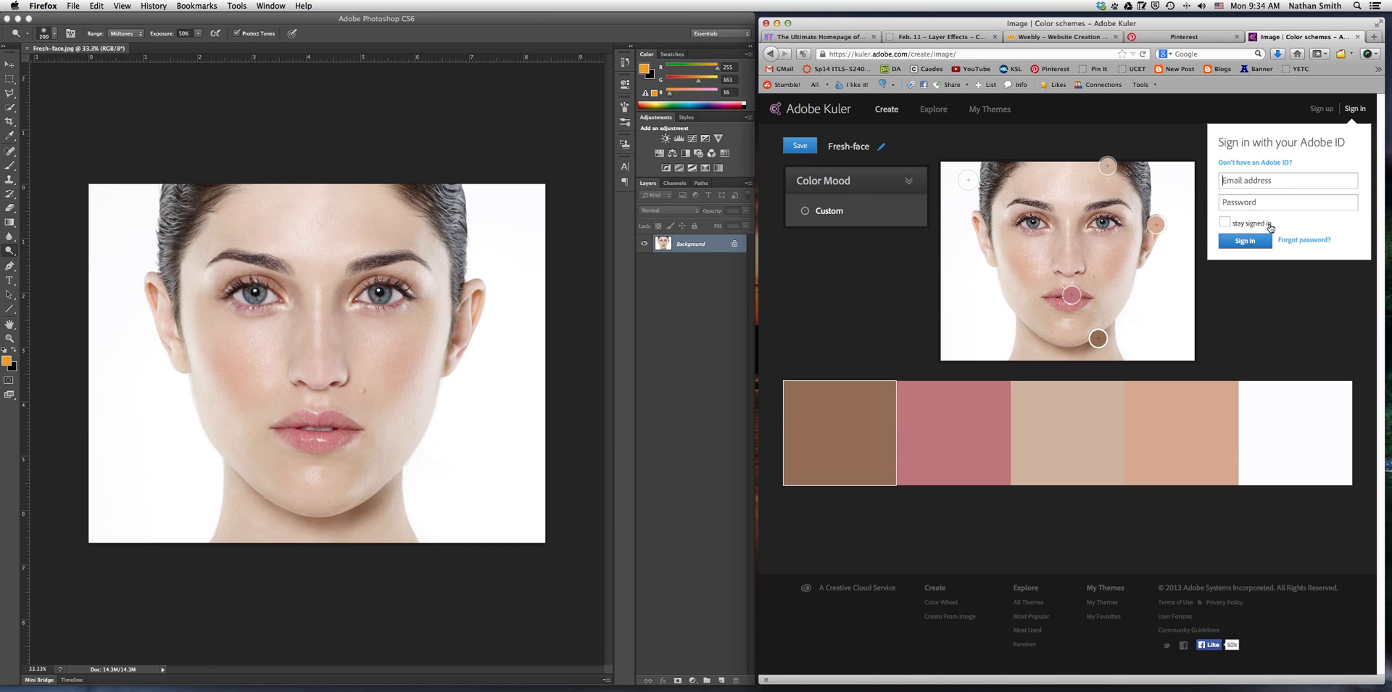
pyautogui.moveTo(1353, 118)
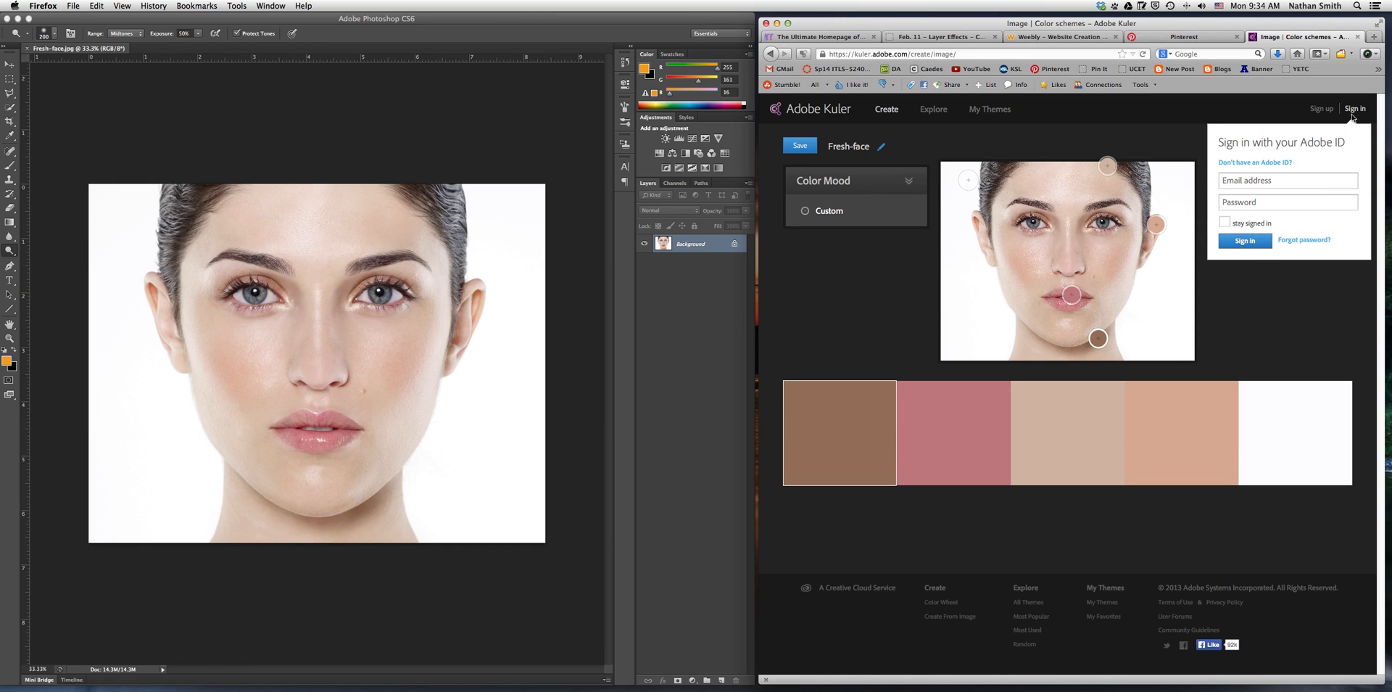
pyautogui.click(1354, 108)
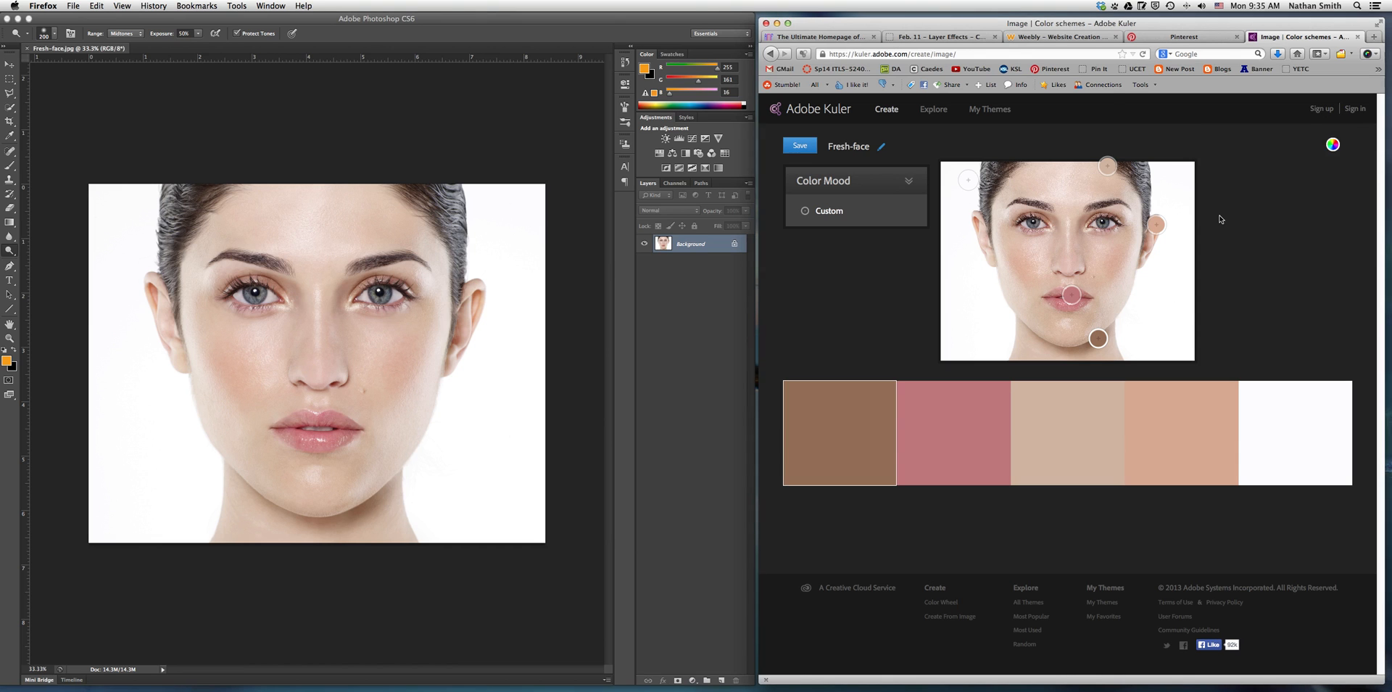